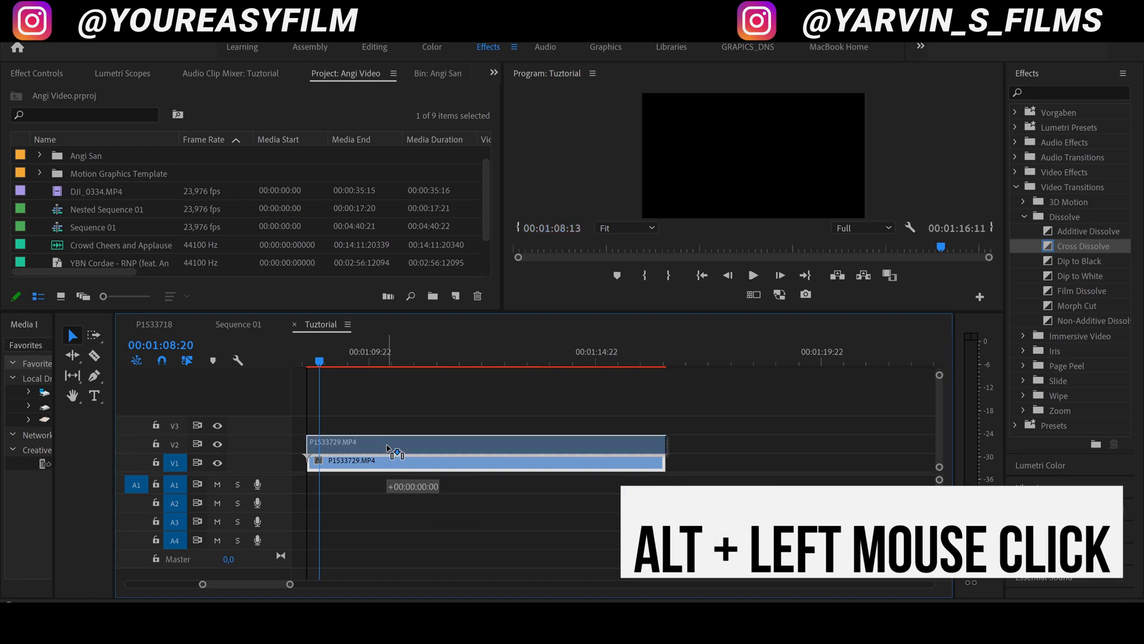
- Slow the duplicated clip on V2 to 95% via Speed/Duration
click(398, 445)
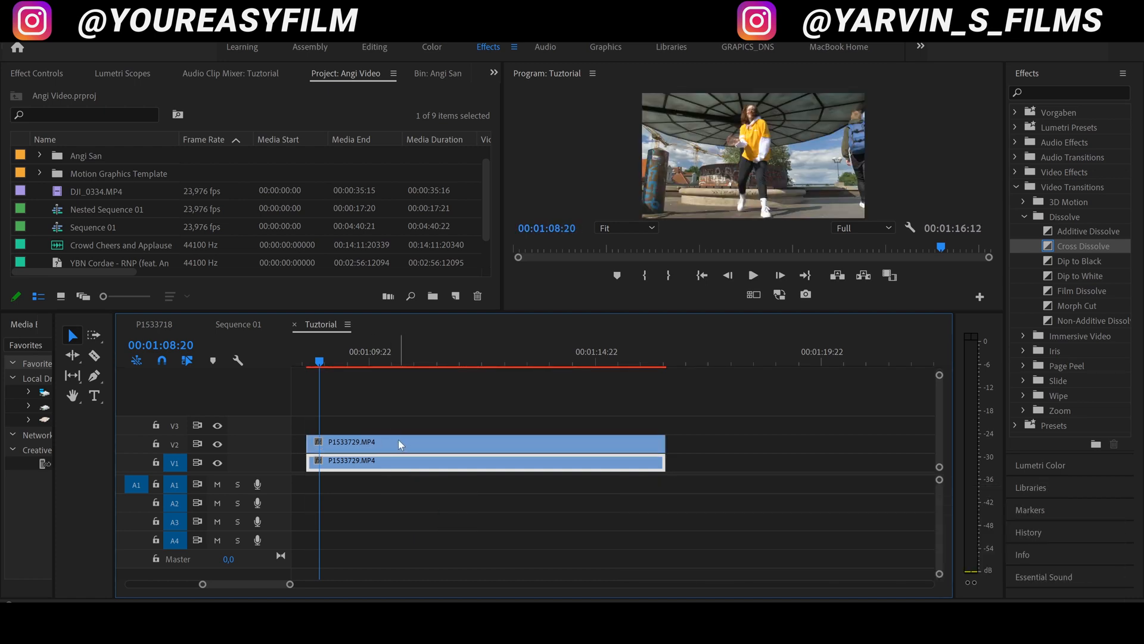
right_click(398, 444)
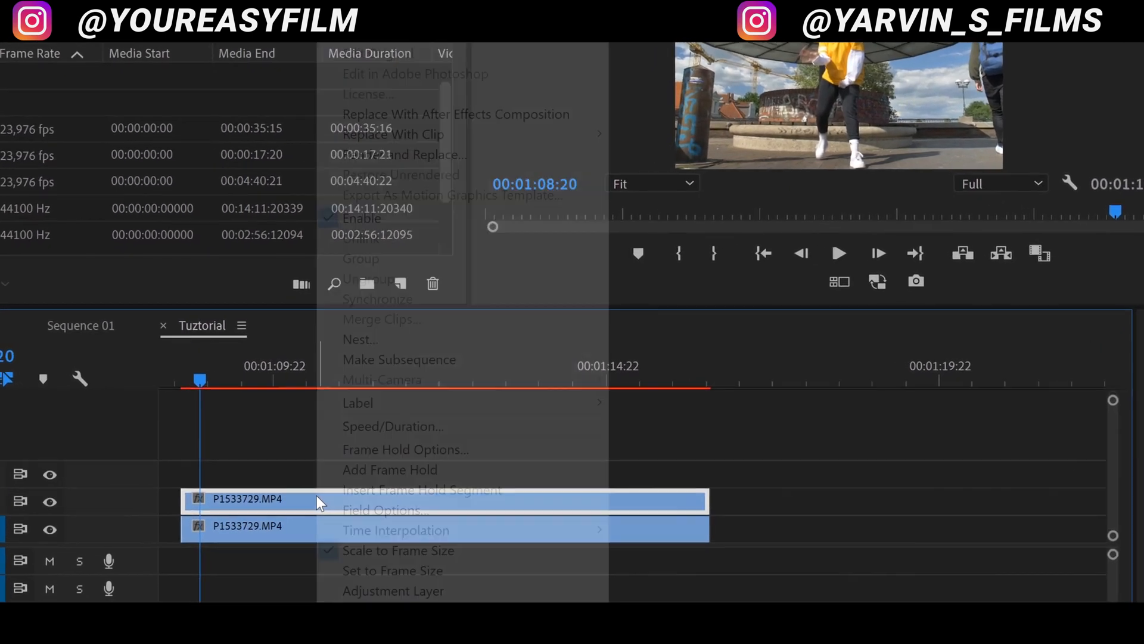
mouse_move(379, 434)
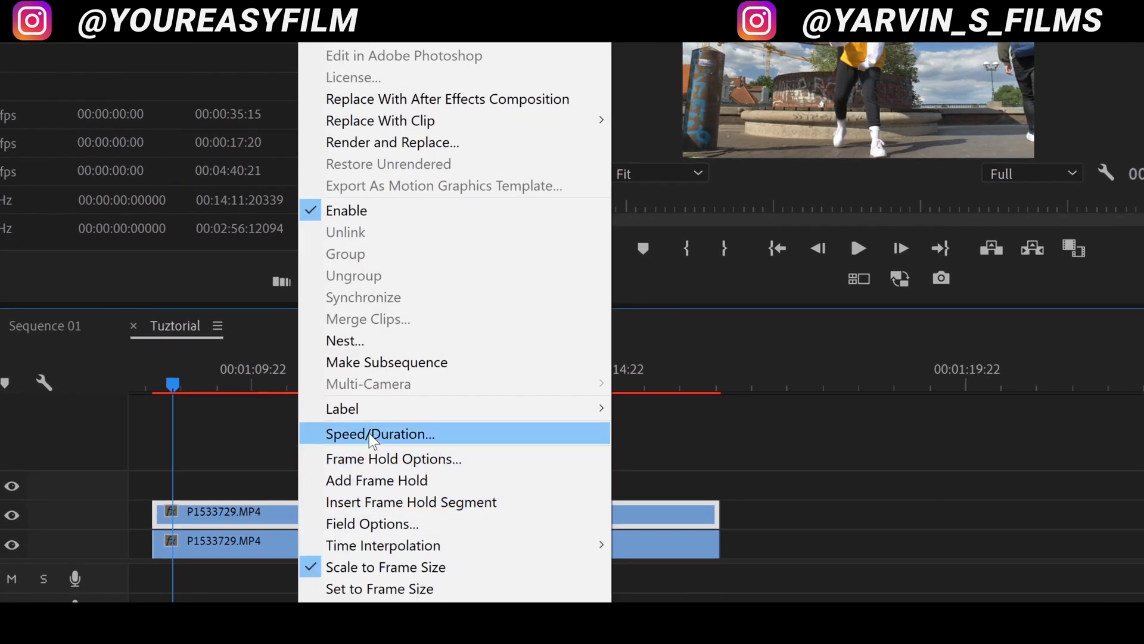
click(379, 434)
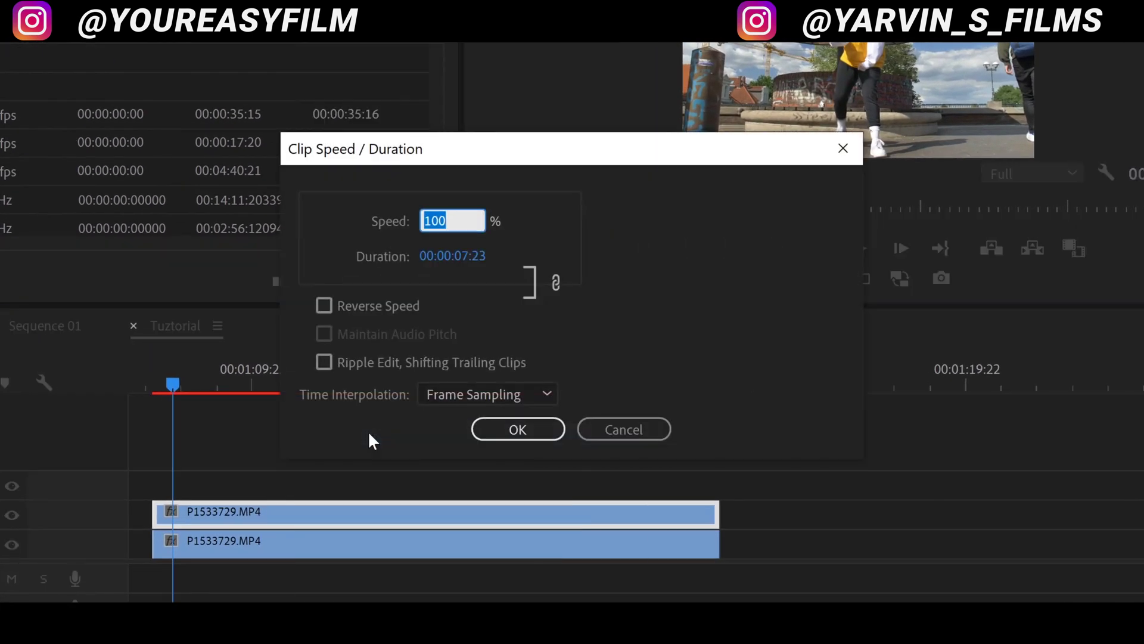
click(517, 428)
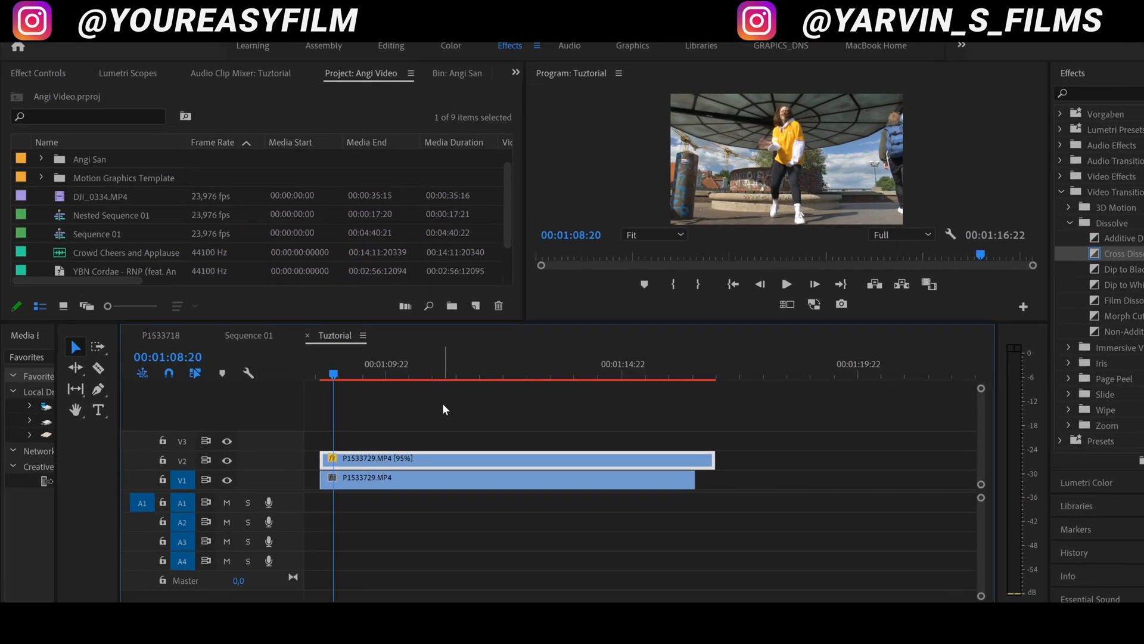
- Reduce the V2 copy's Opacity to 50% in Effect Controls and preview the ghosting
click(38, 73)
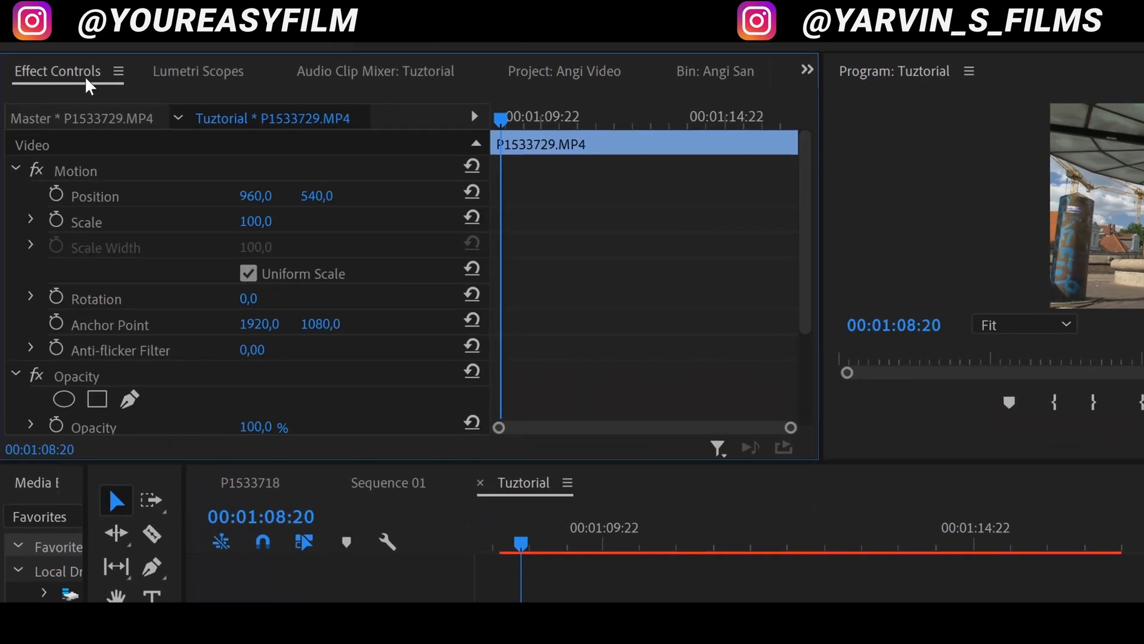
scroll(down, 3)
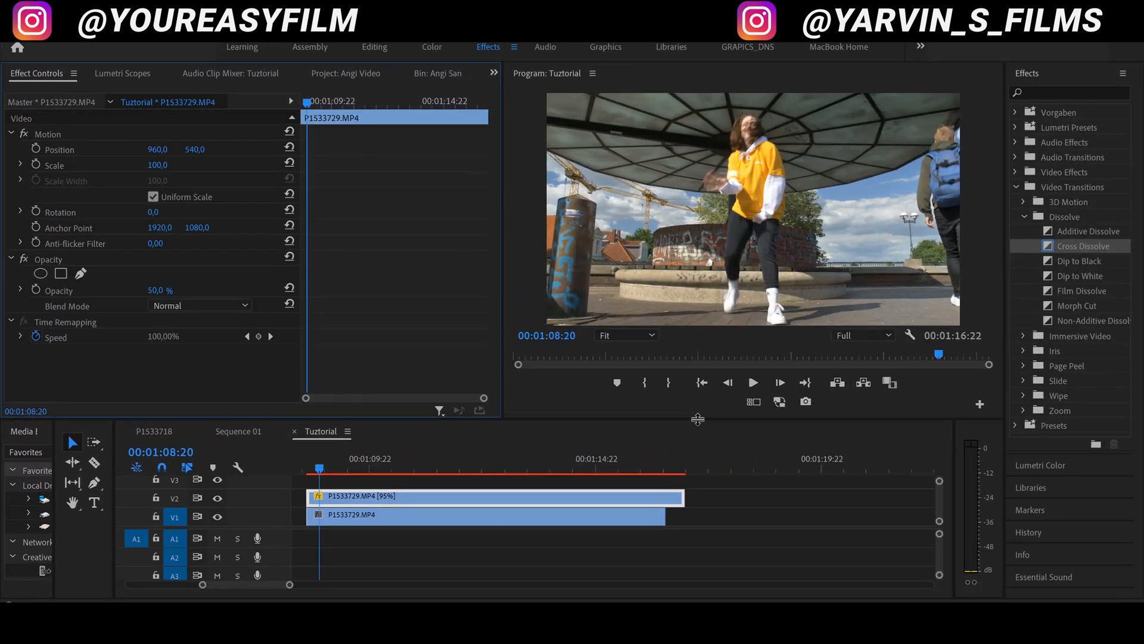
click(780, 382)
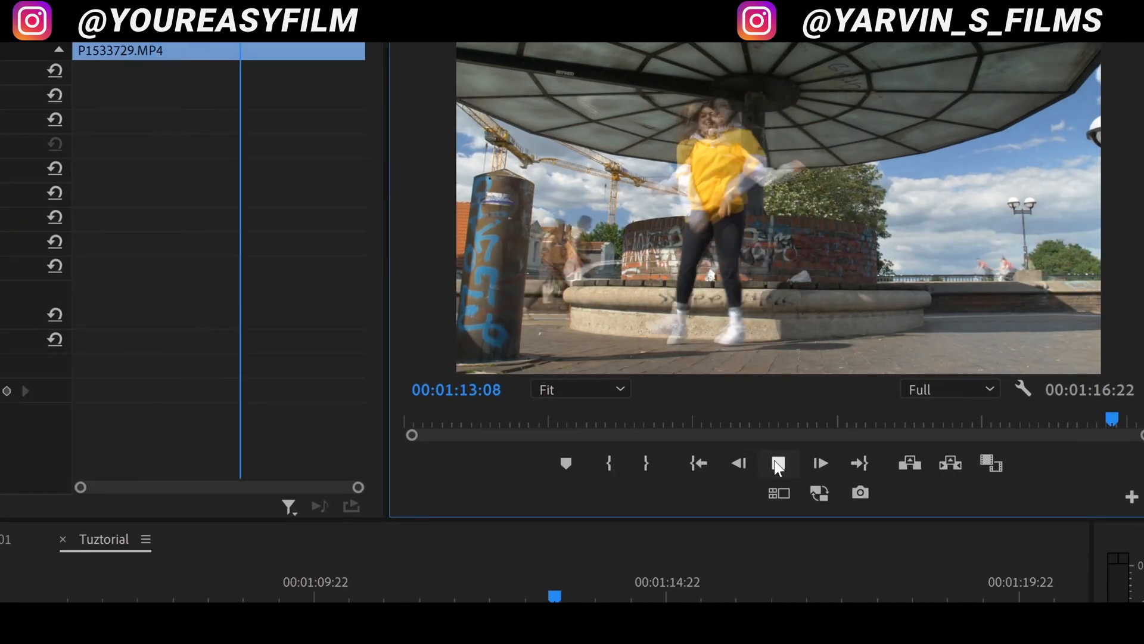
- Stop the preview and revert the speed and opacity changes on the copy
click(779, 464)
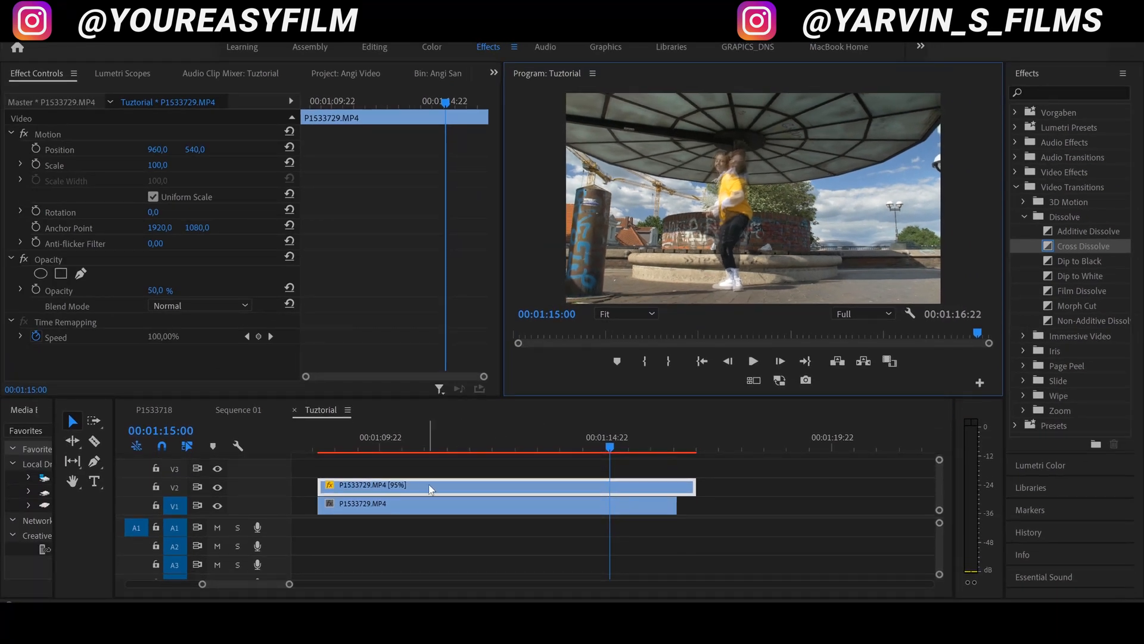
key(Delete)
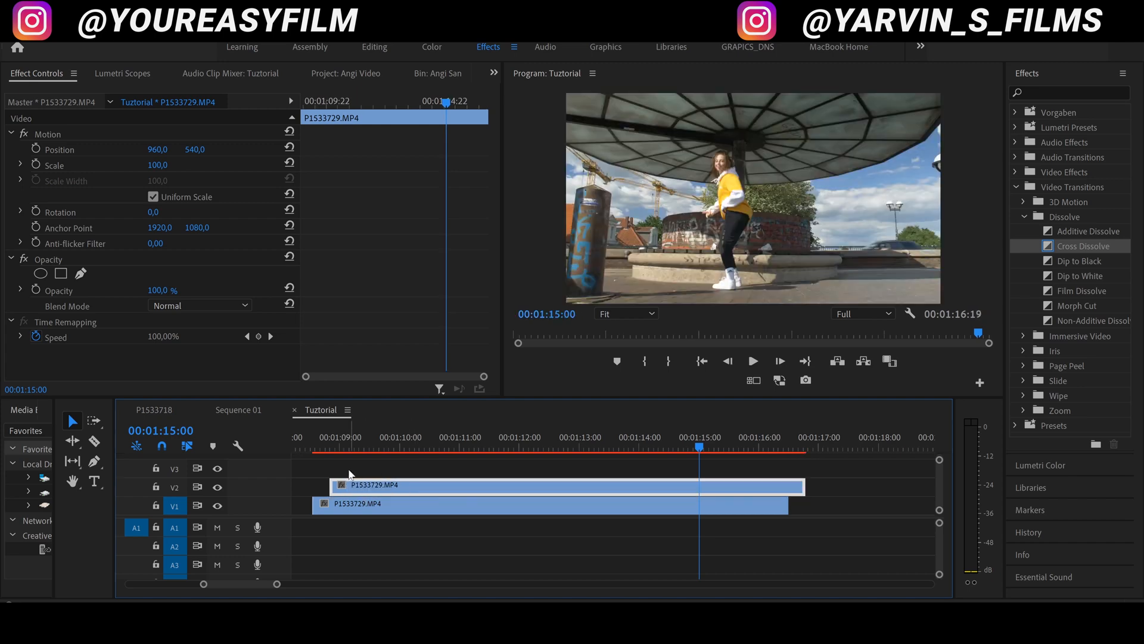
mouse_move(269, 478)
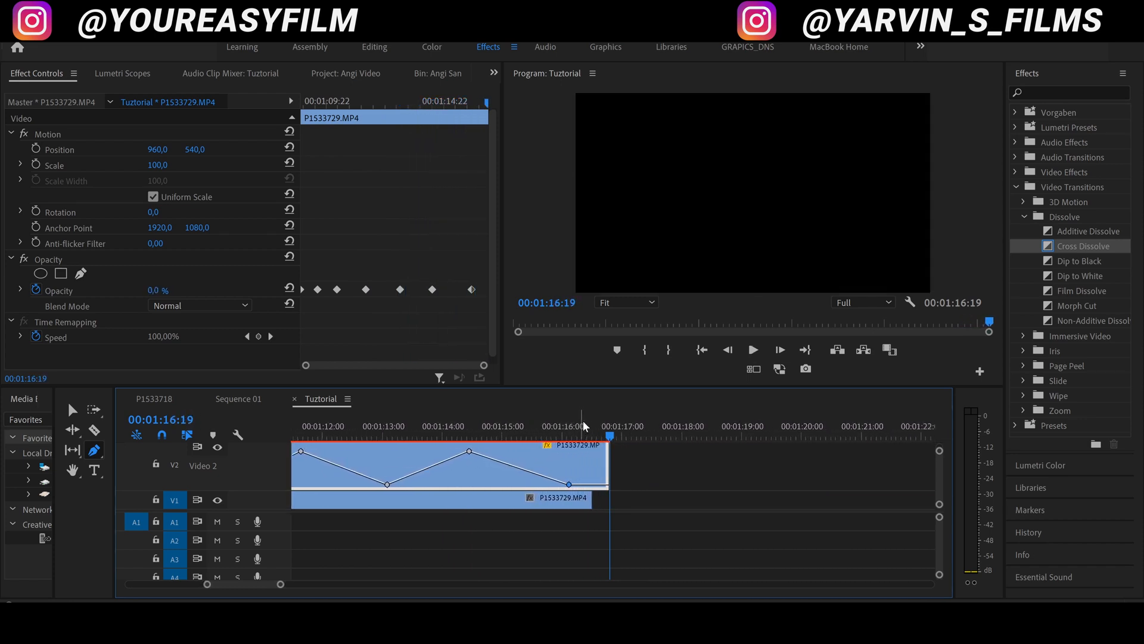
mouse_move(395, 432)
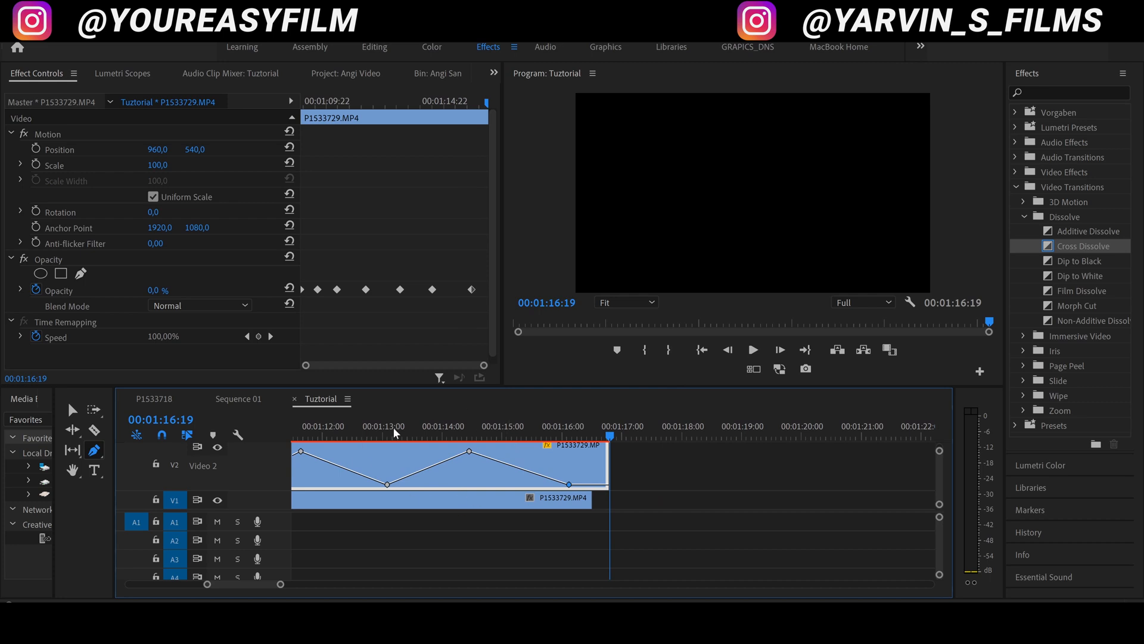
- Move the playhead to about 00:01:13:06 to see the ghost copy at 13% opacity
click(398, 439)
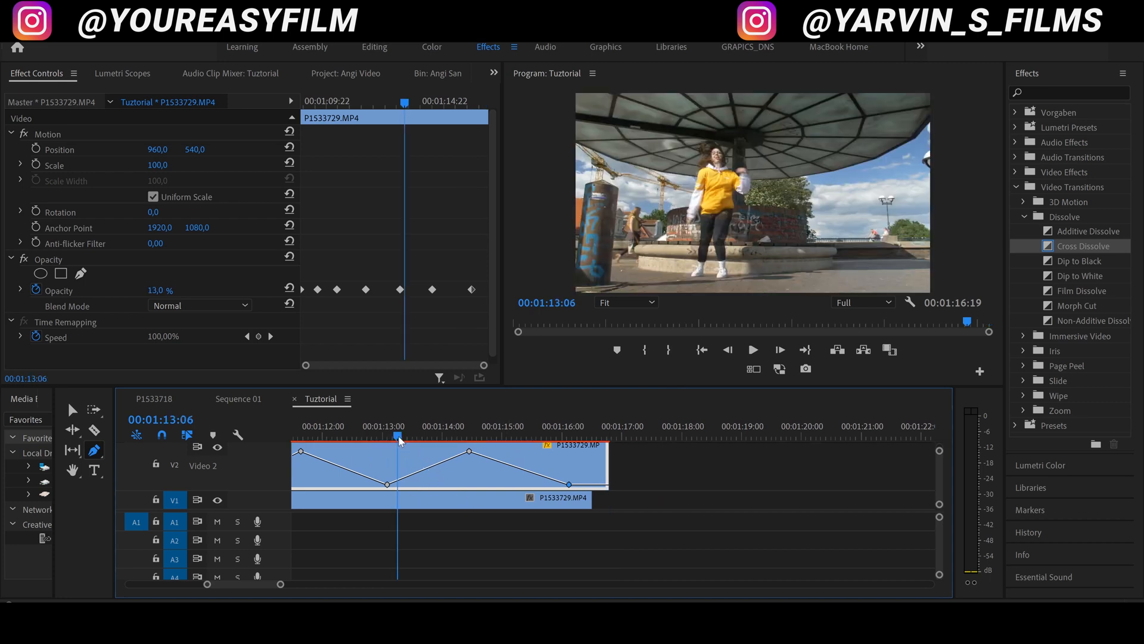